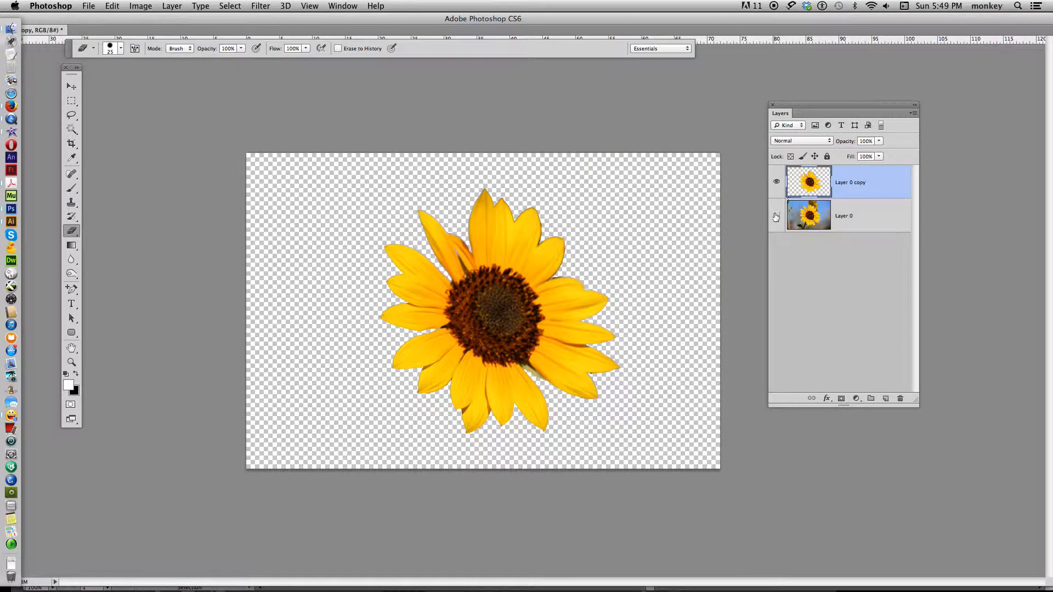
# Hide Layer 0 so only the cut-out sunflower shows on transparency, then switch to Illustrator
pyautogui.click(776, 216)
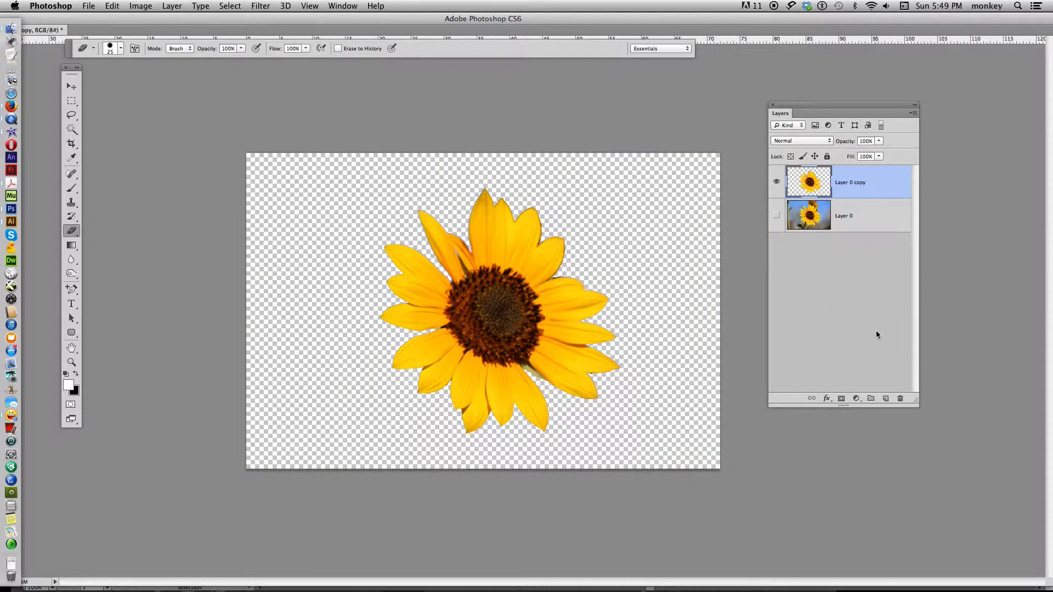
pyautogui.moveTo(12, 223)
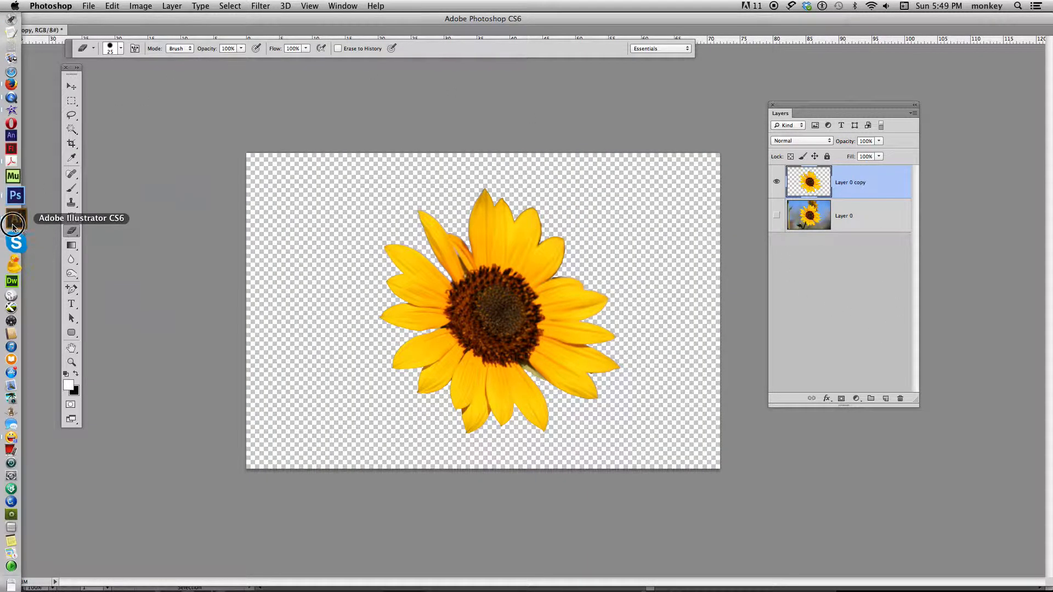
pyautogui.click(12, 223)
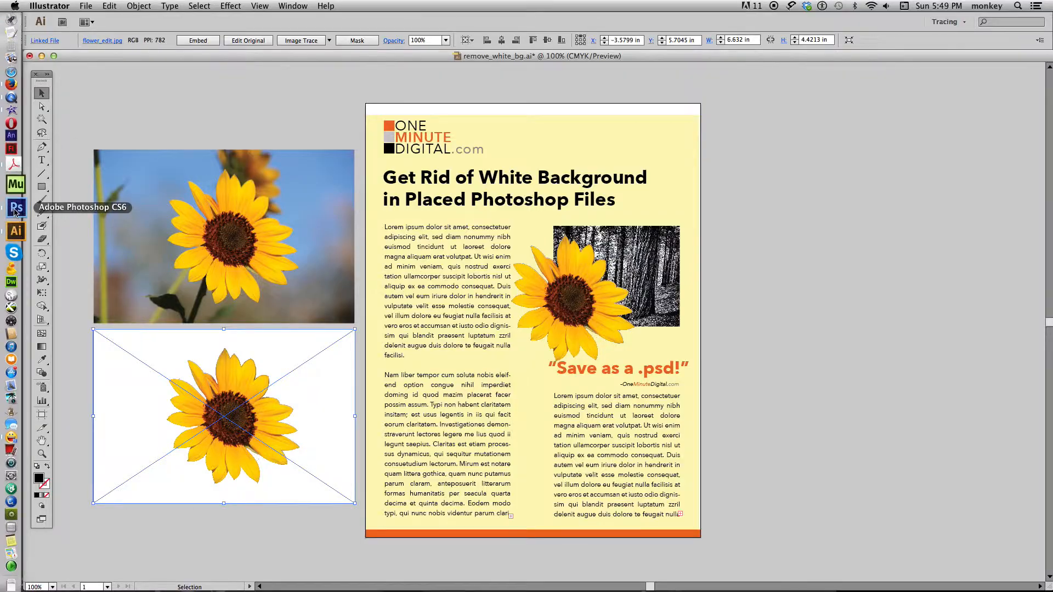
# Check the placed flower_edit.jpg's white background in the flyer, then return to Photoshop
pyautogui.click(15, 208)
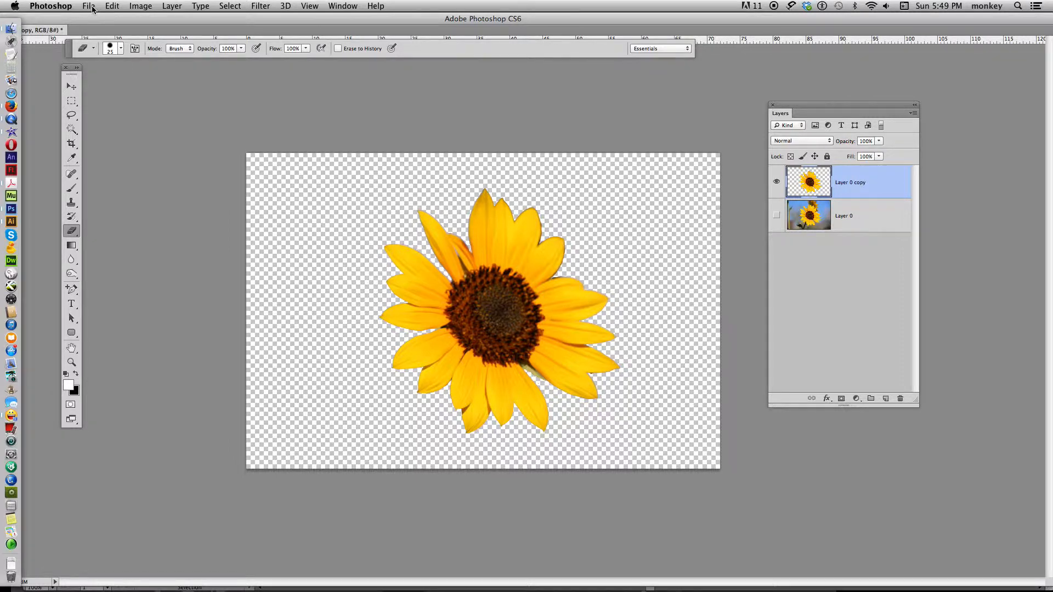
# Save the cut-out as flower_edit.psd in Photoshop format with Layers, then view Illustrator
pyautogui.click(87, 6)
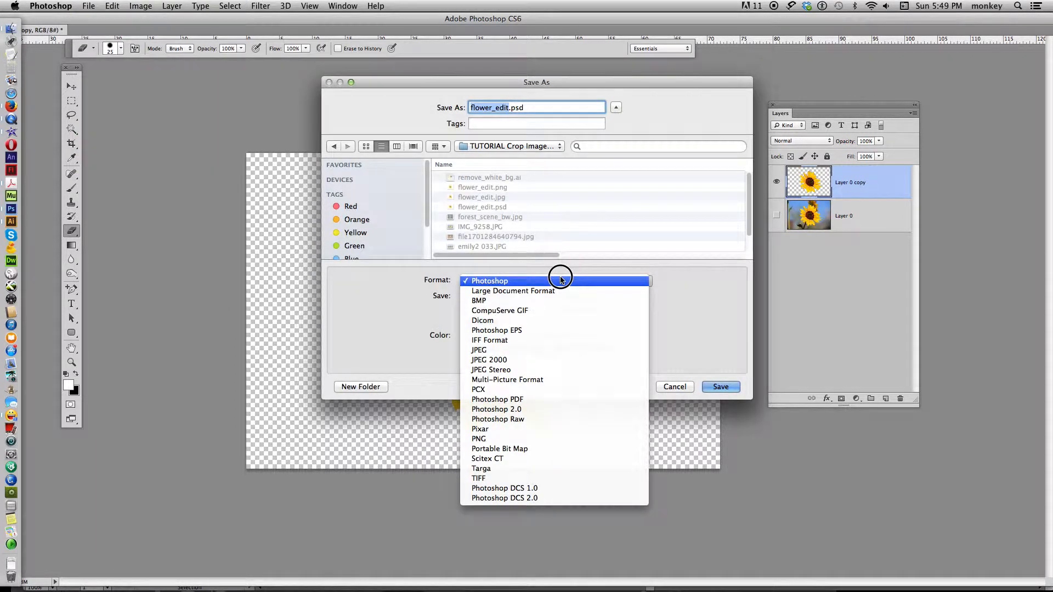
pyautogui.click(490, 281)
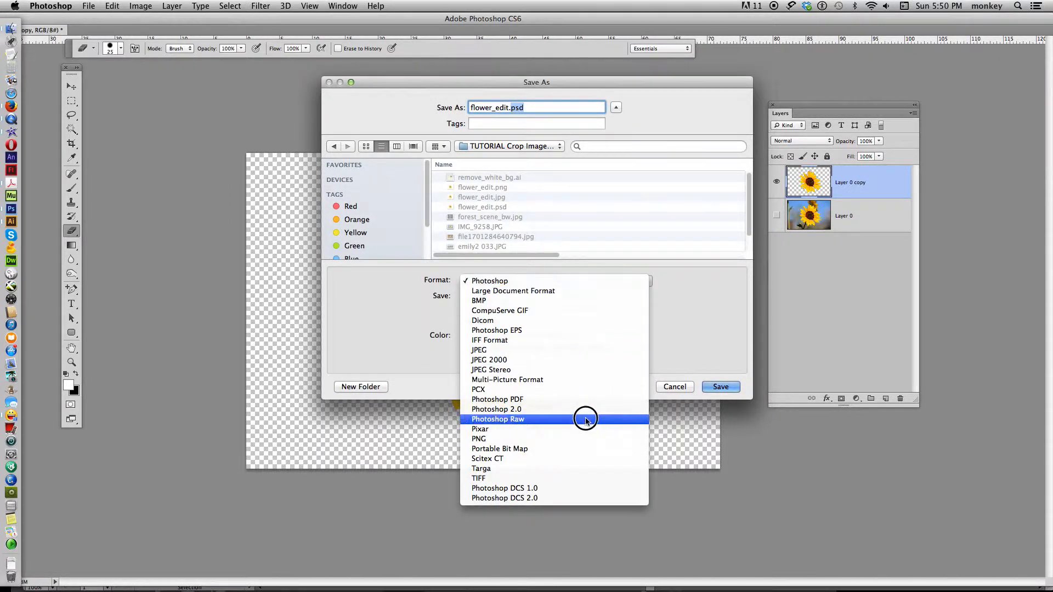
pyautogui.moveTo(679, 230)
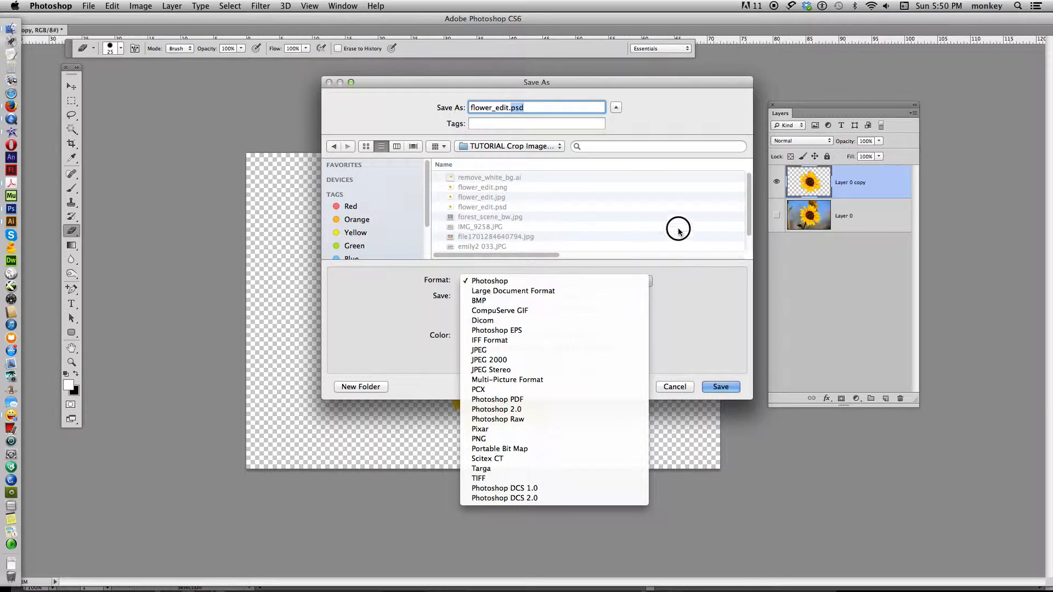
pyautogui.click(489, 280)
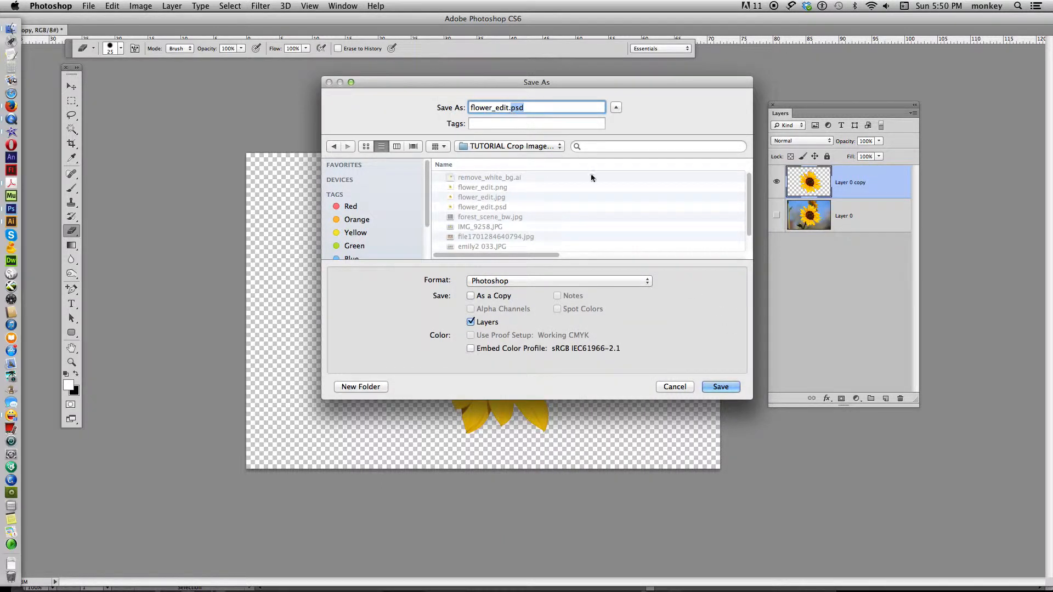
pyautogui.click(720, 386)
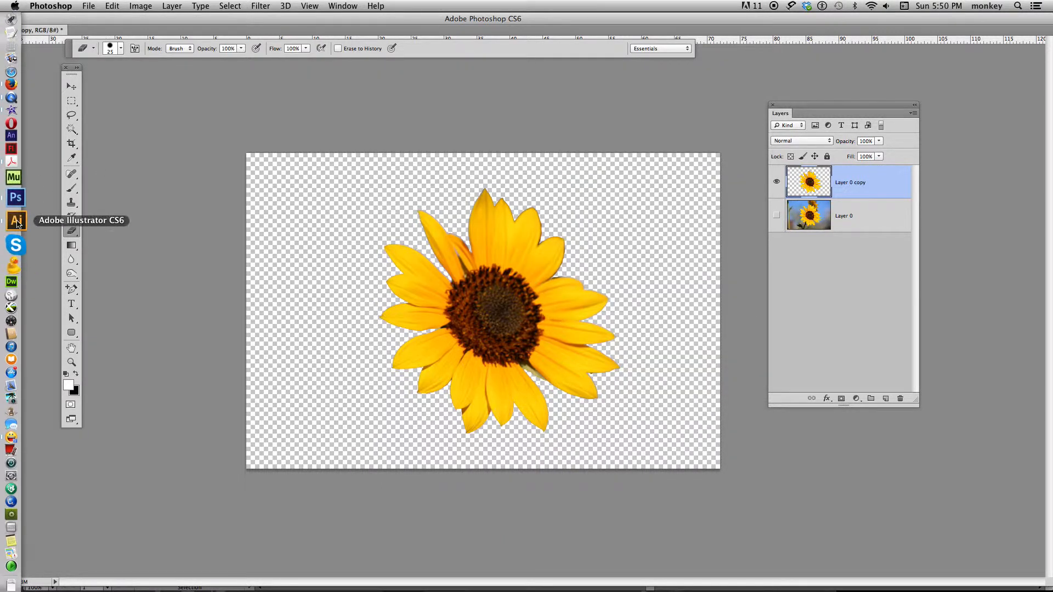
pyautogui.click(15, 222)
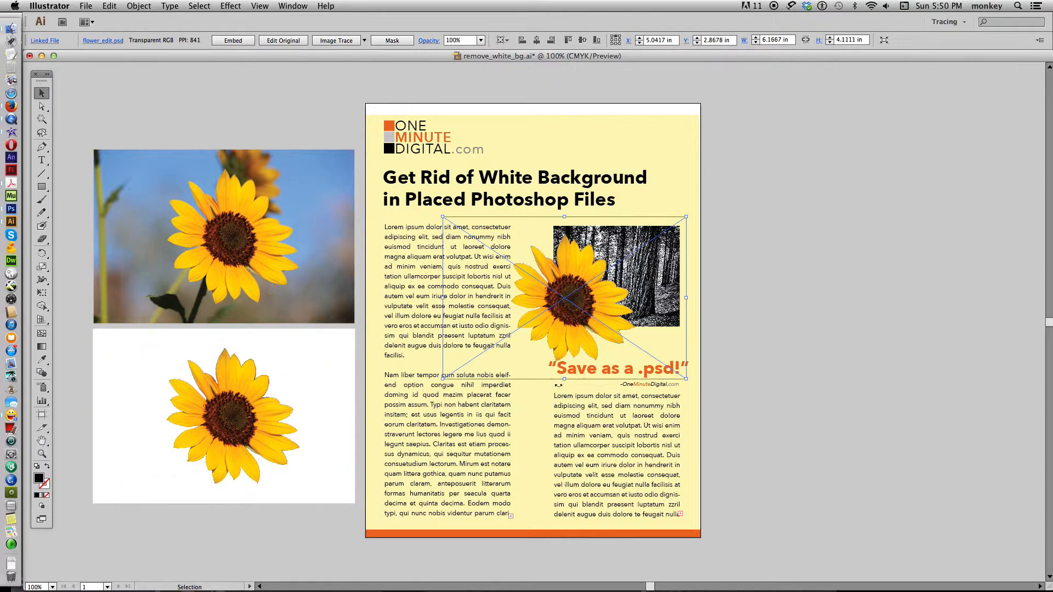